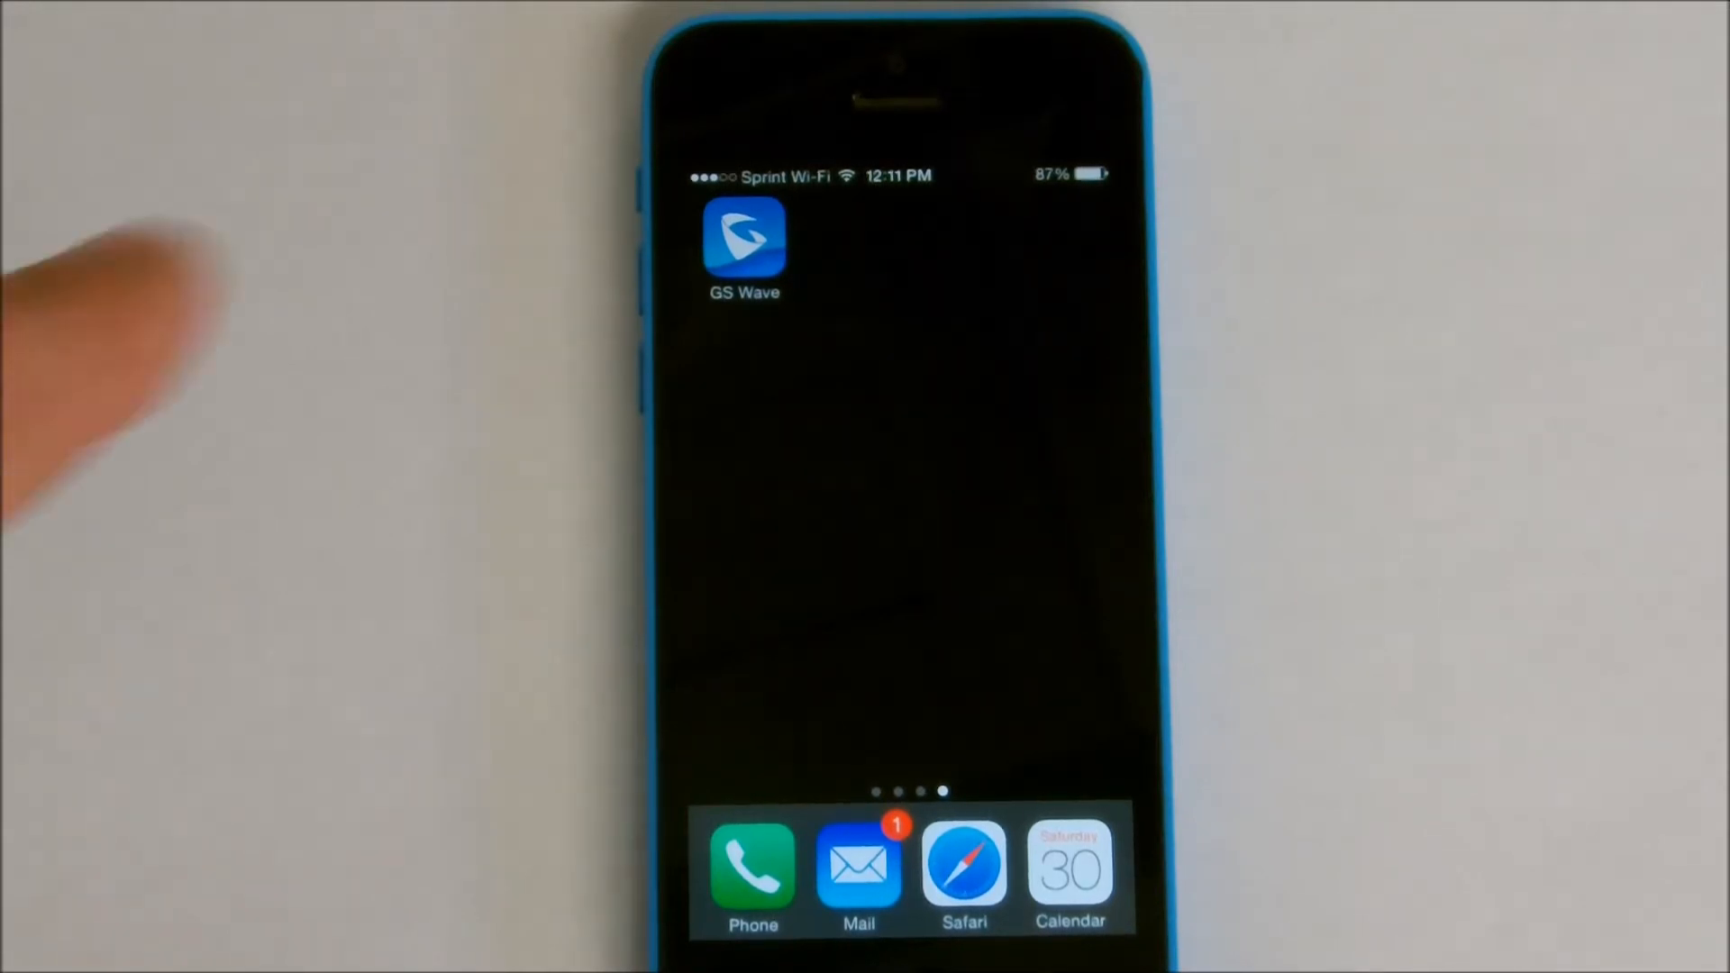
mouse_move(110, 331)
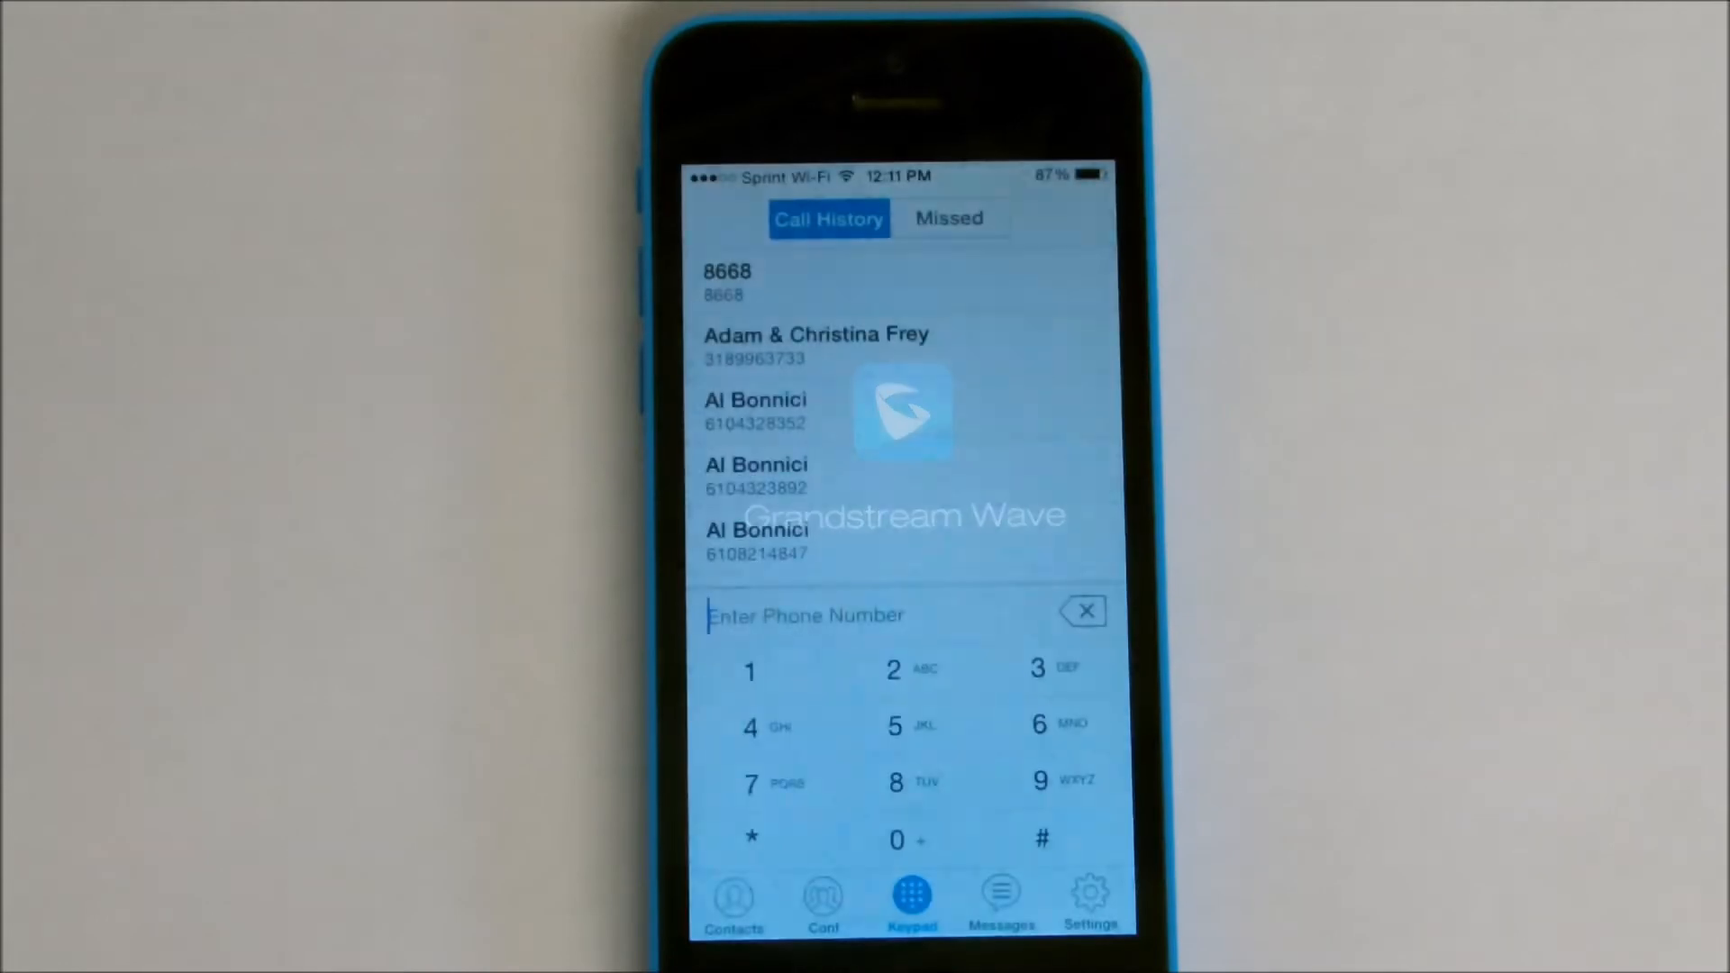
- Go to Settings and open Account Settings to view the empty SIP account list
left_click(1090, 894)
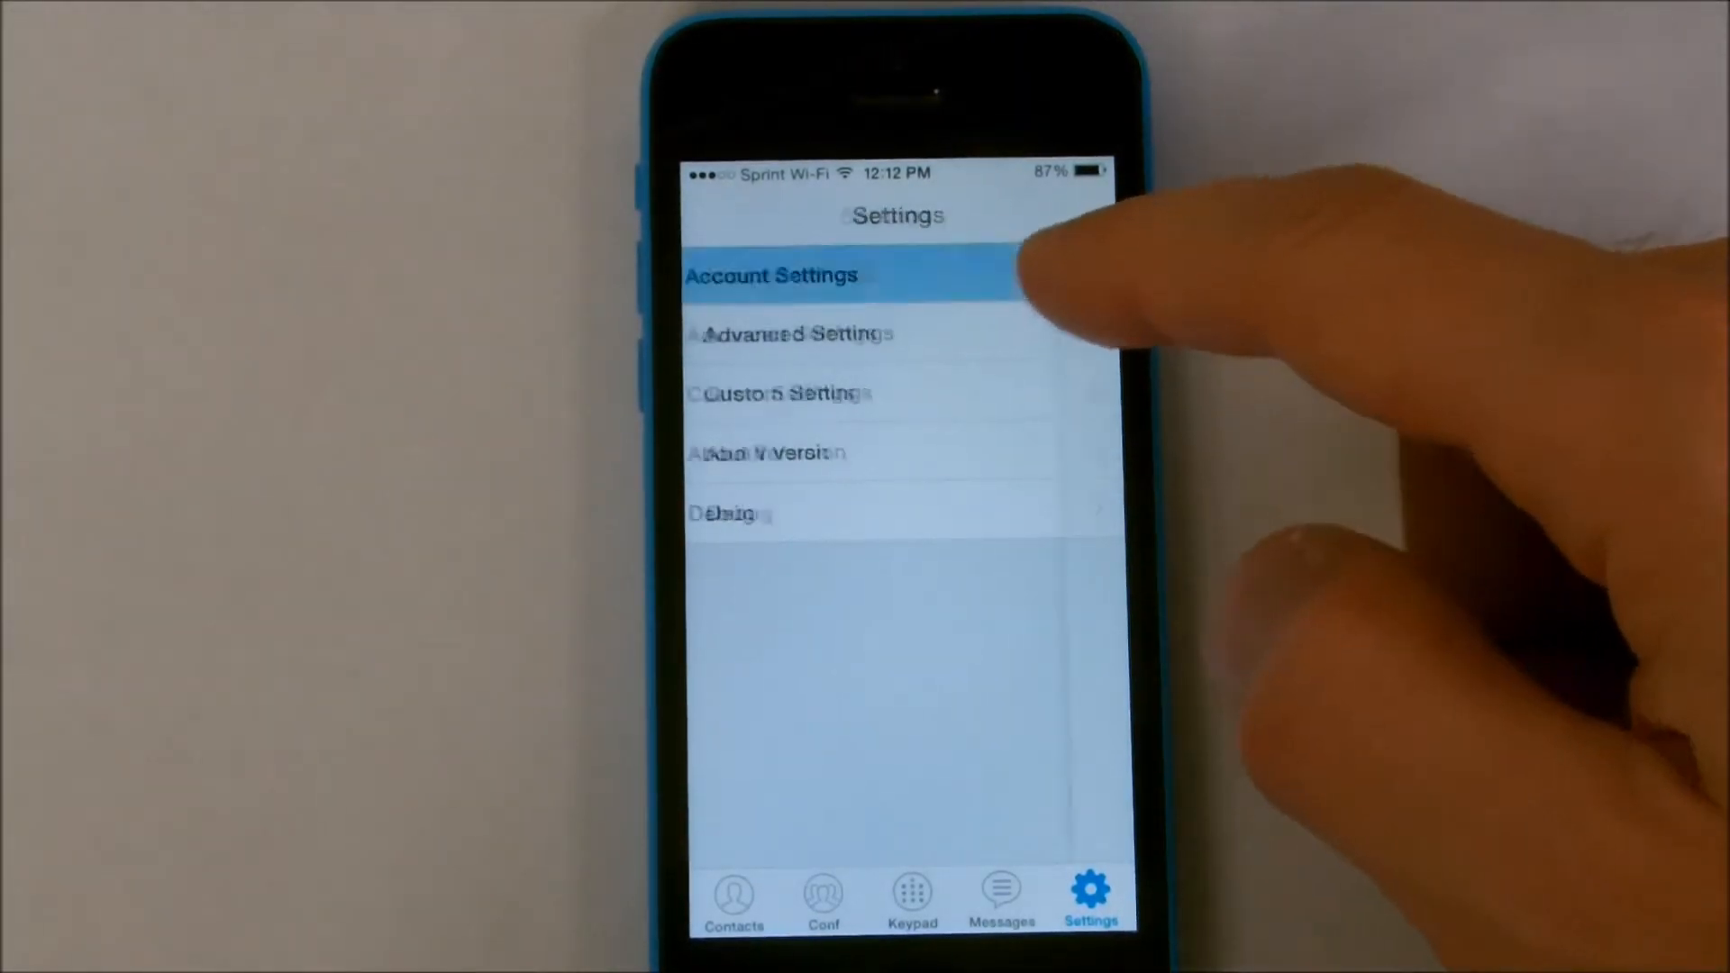
left_click(771, 275)
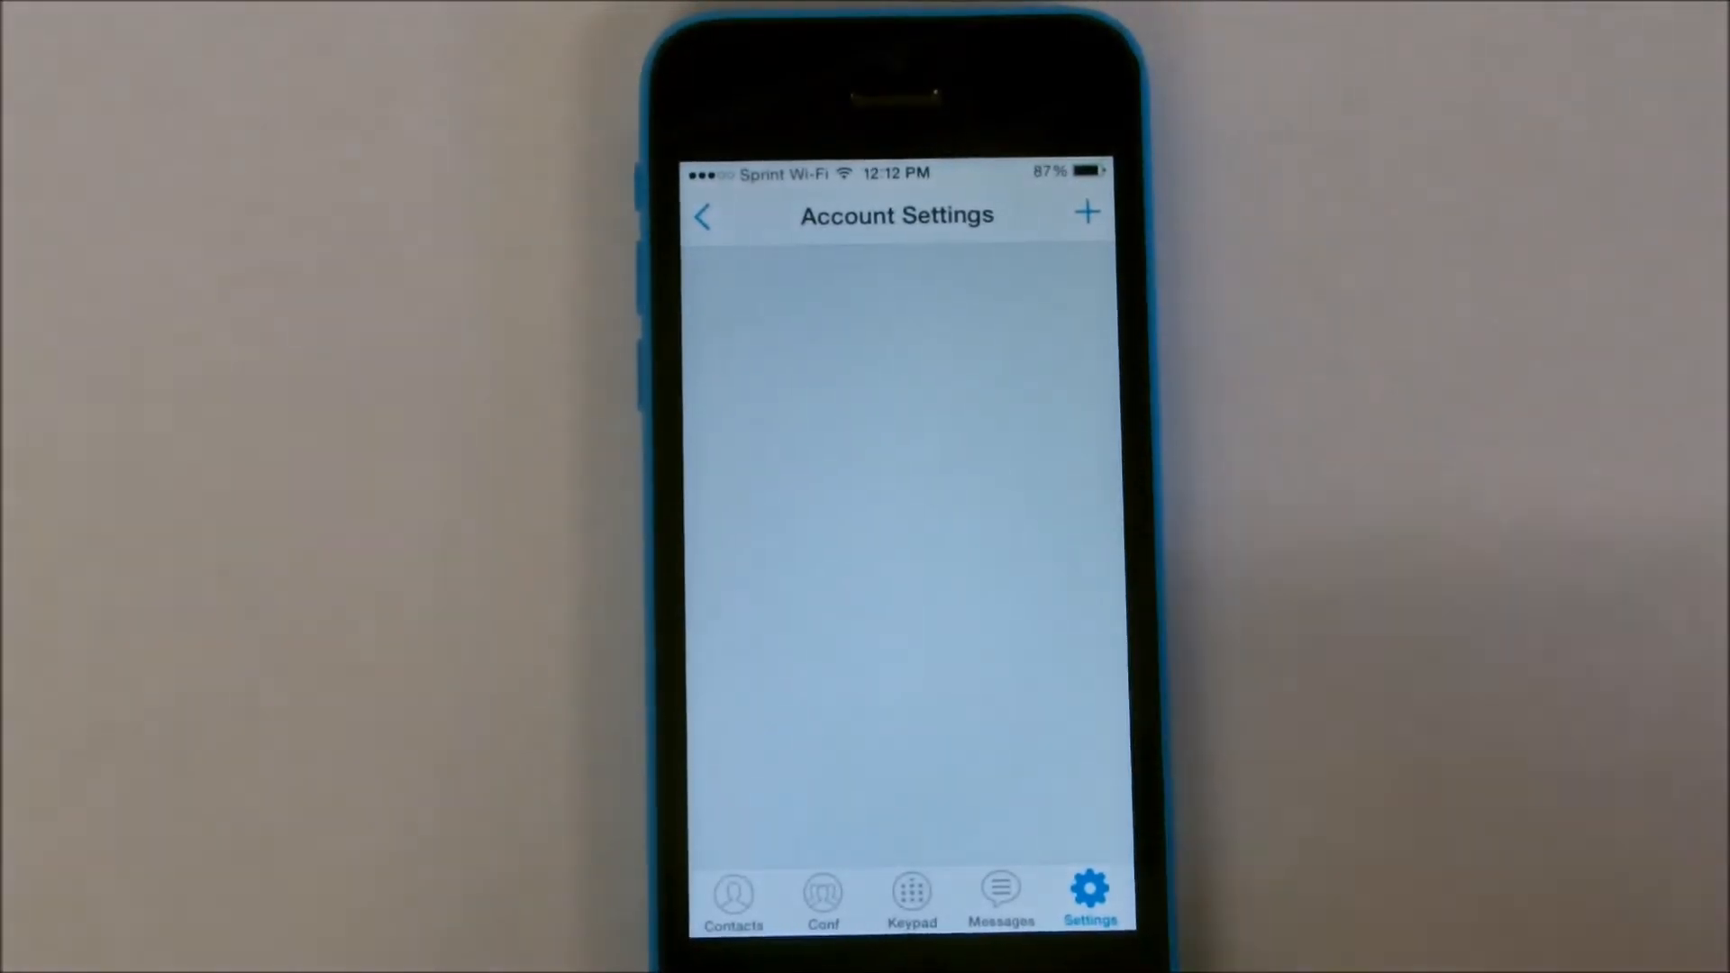
- Start adding a new SIP account with the + button in Account Settings
left_click(1085, 212)
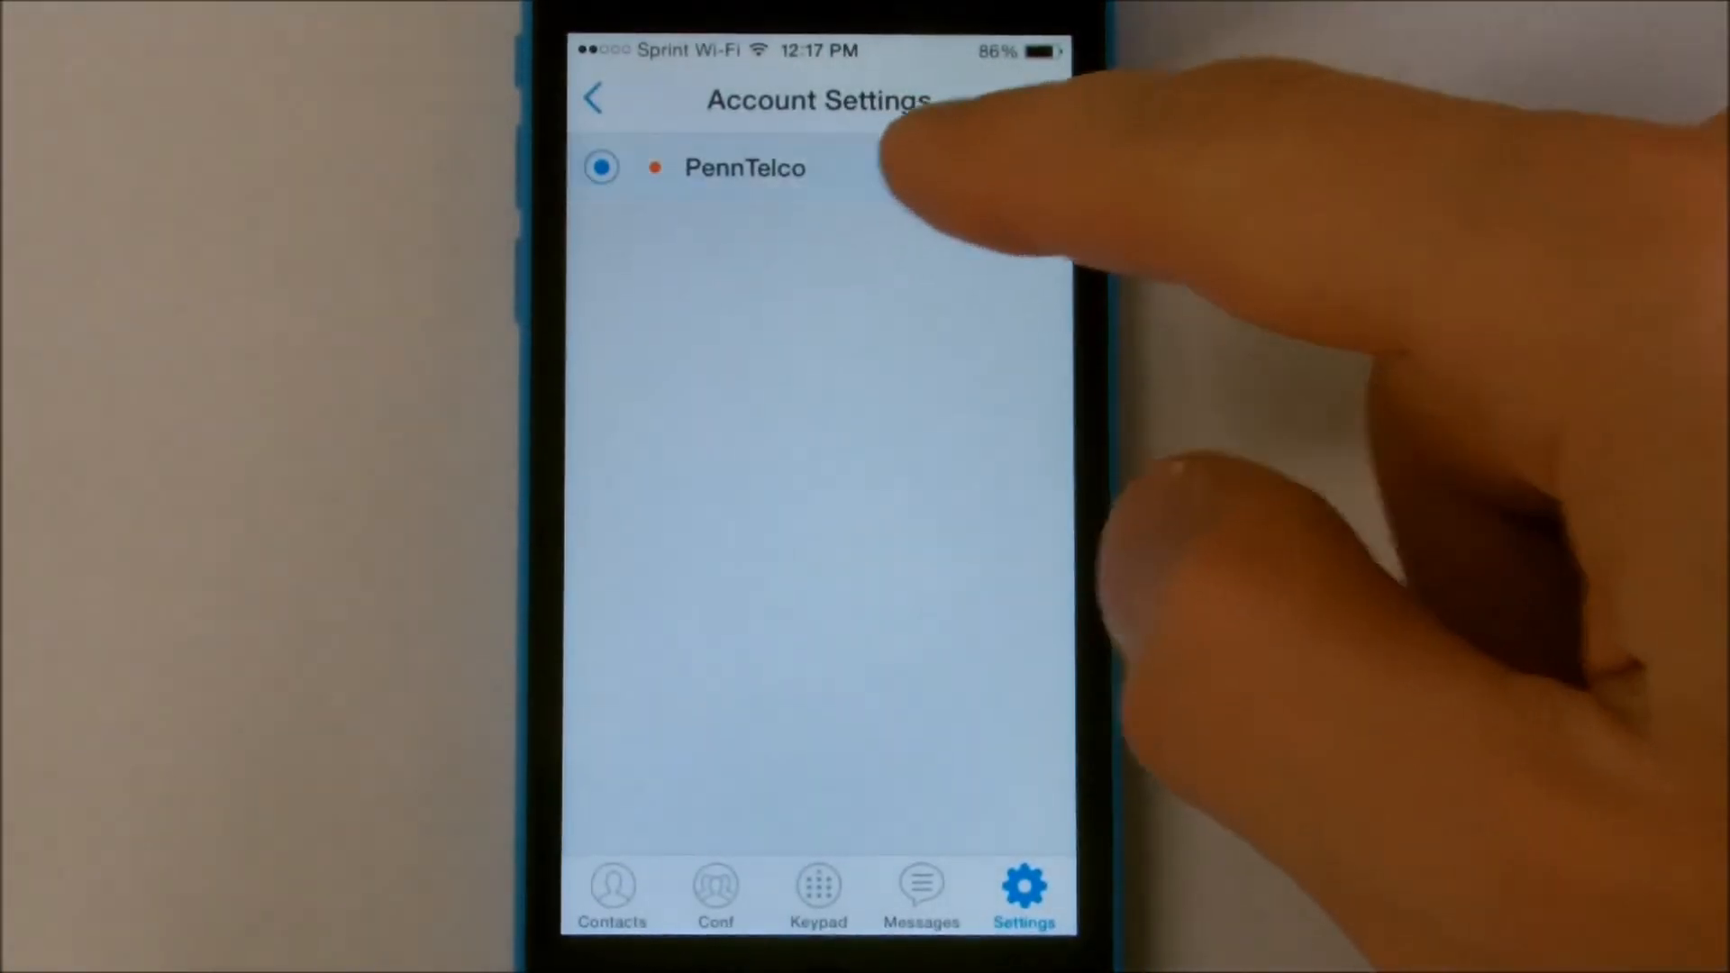
- Set the PennTelco account's DNS Mode to SRV and return to the account list
left_click(745, 168)
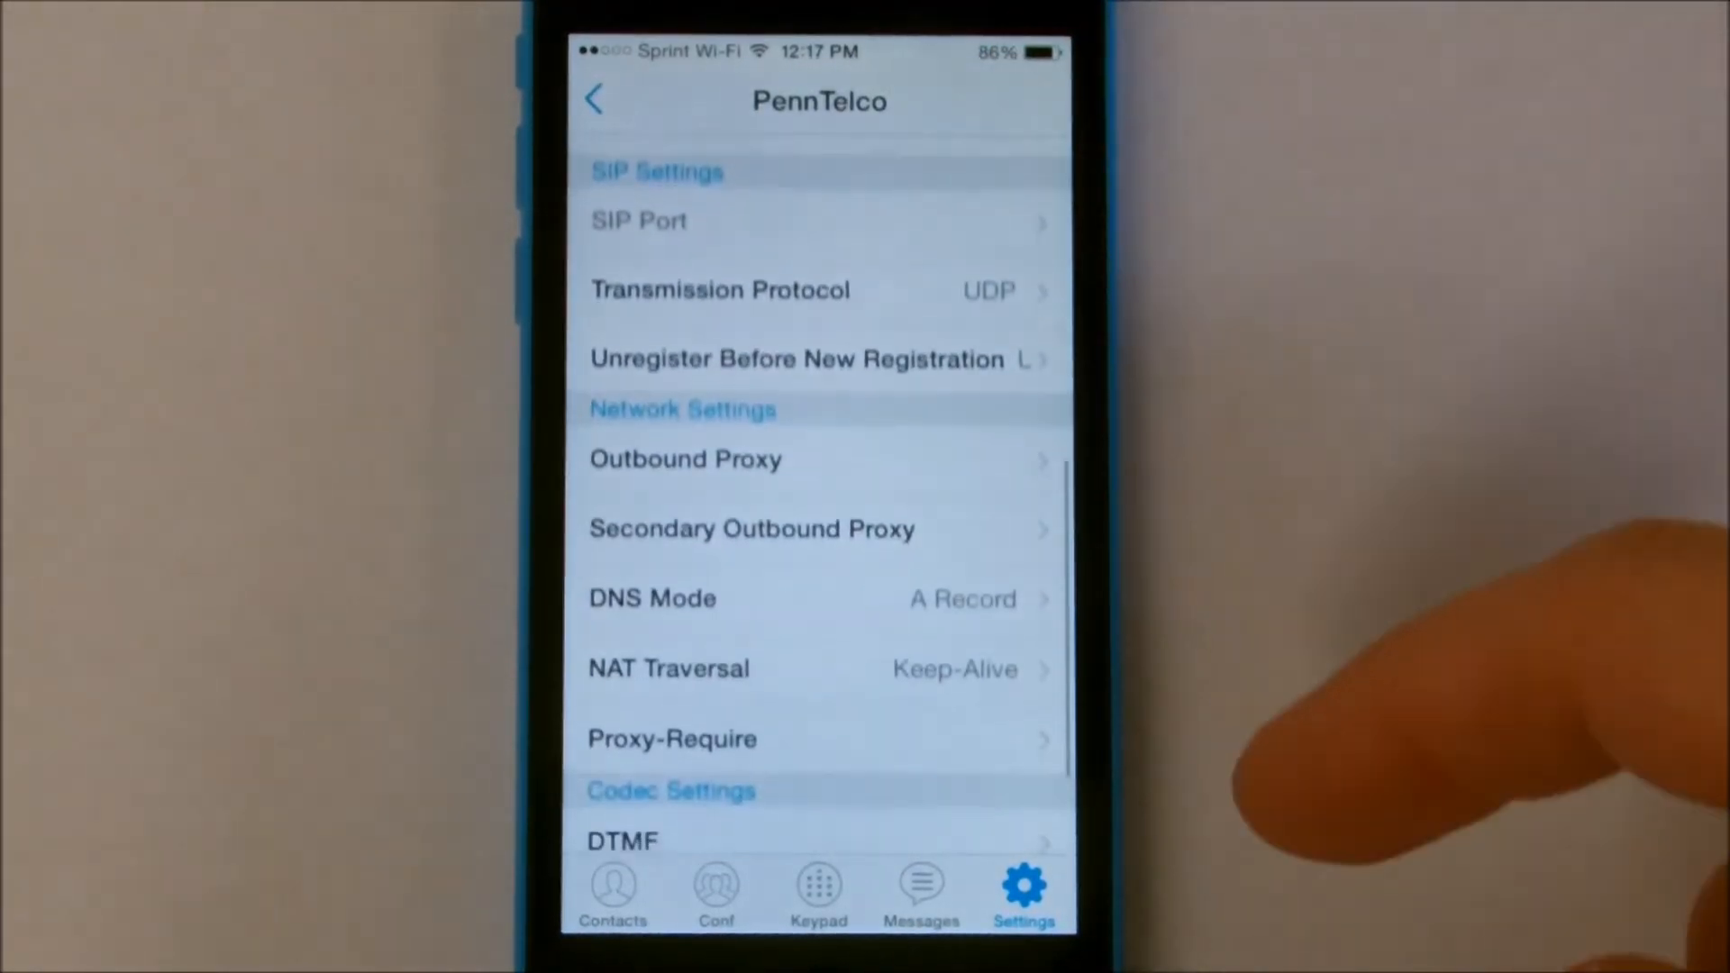
scroll("up", 3)
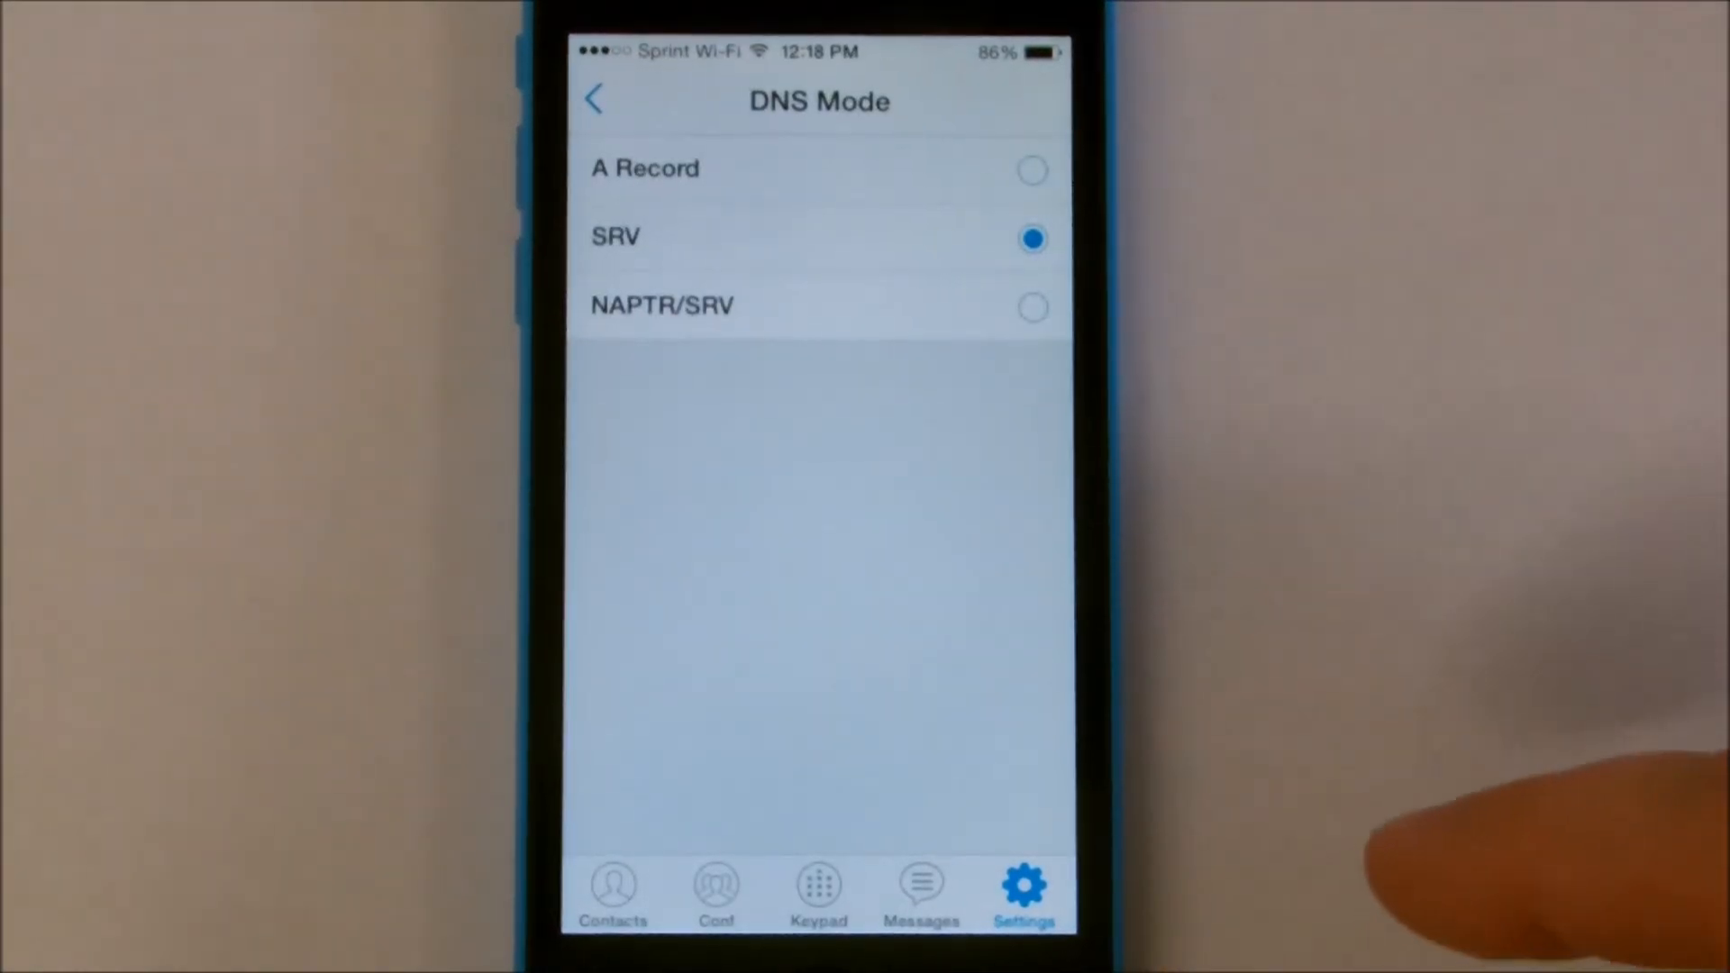
left_click(594, 99)
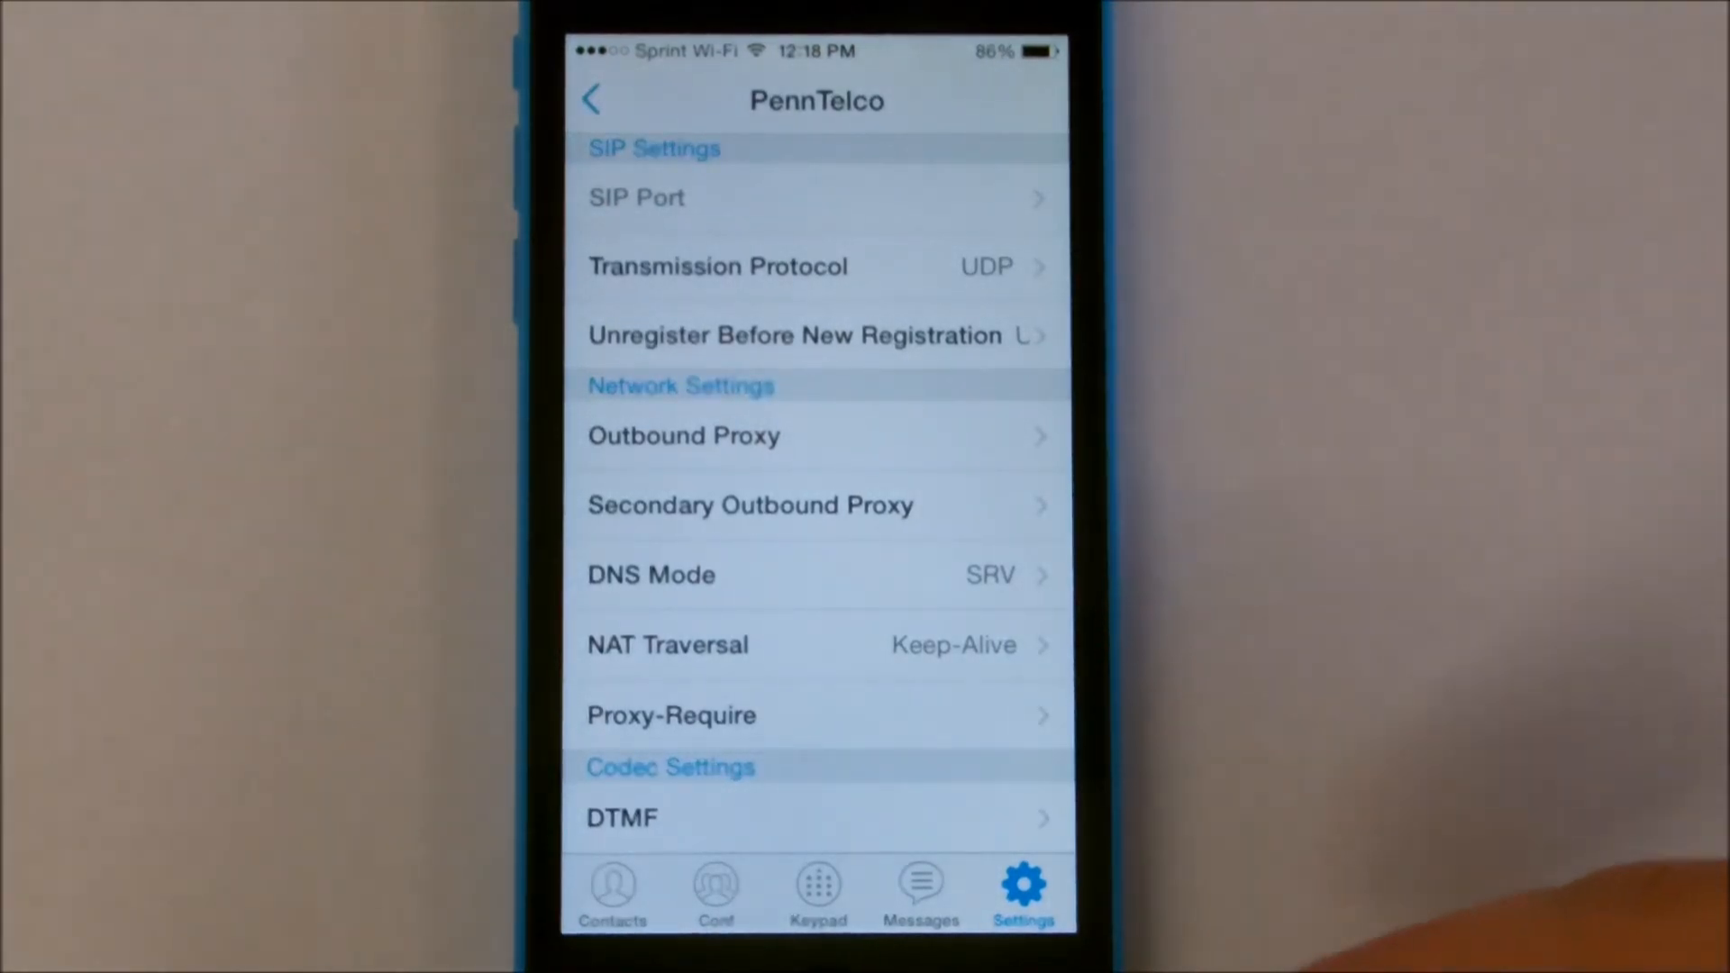
left_click(593, 99)
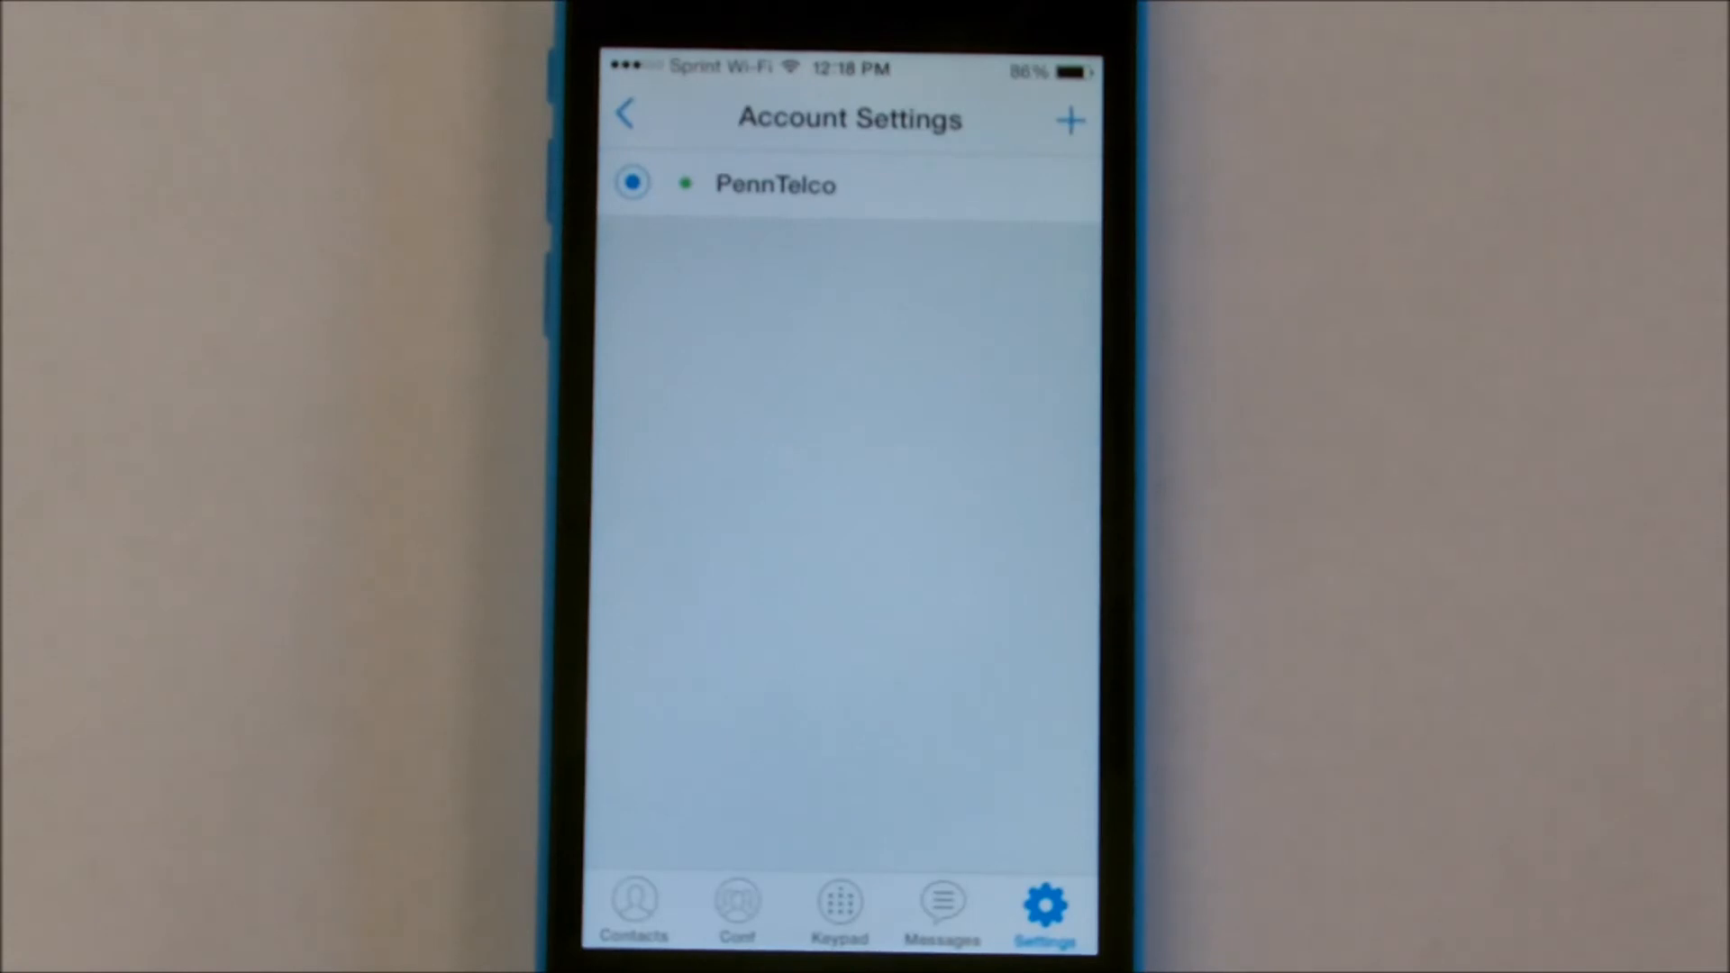
- Leave GS Wave for the home screen while PennTelco registers and a call arrives
key("home")
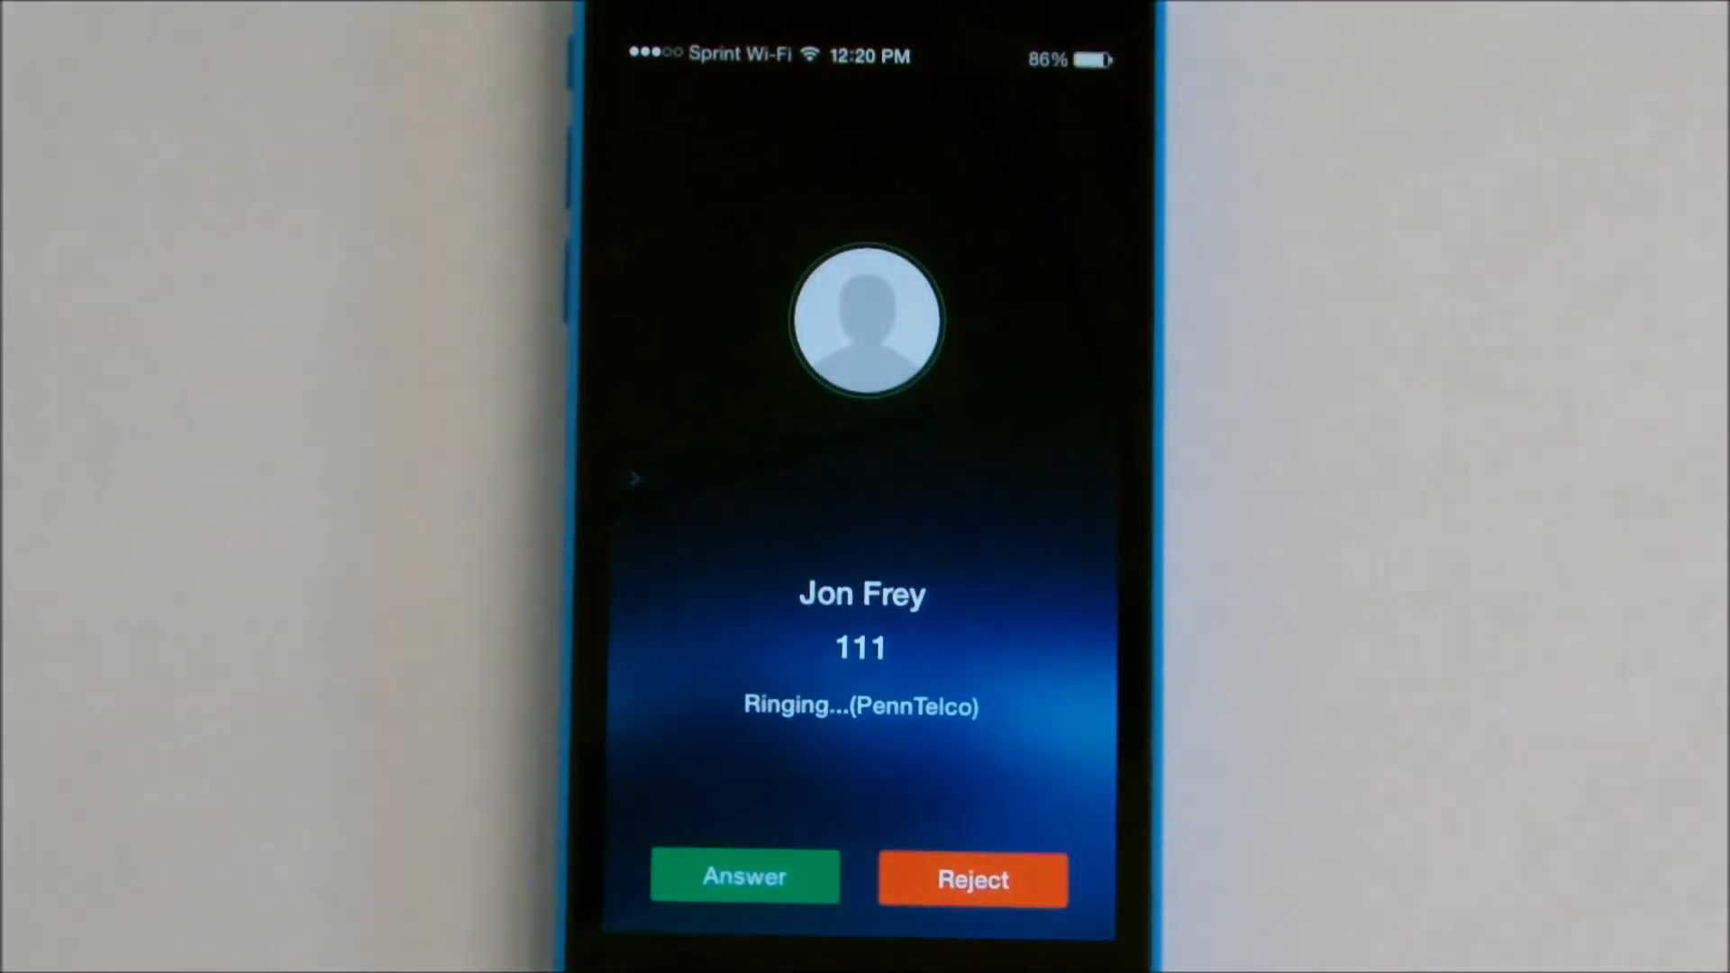
left_click(744, 877)
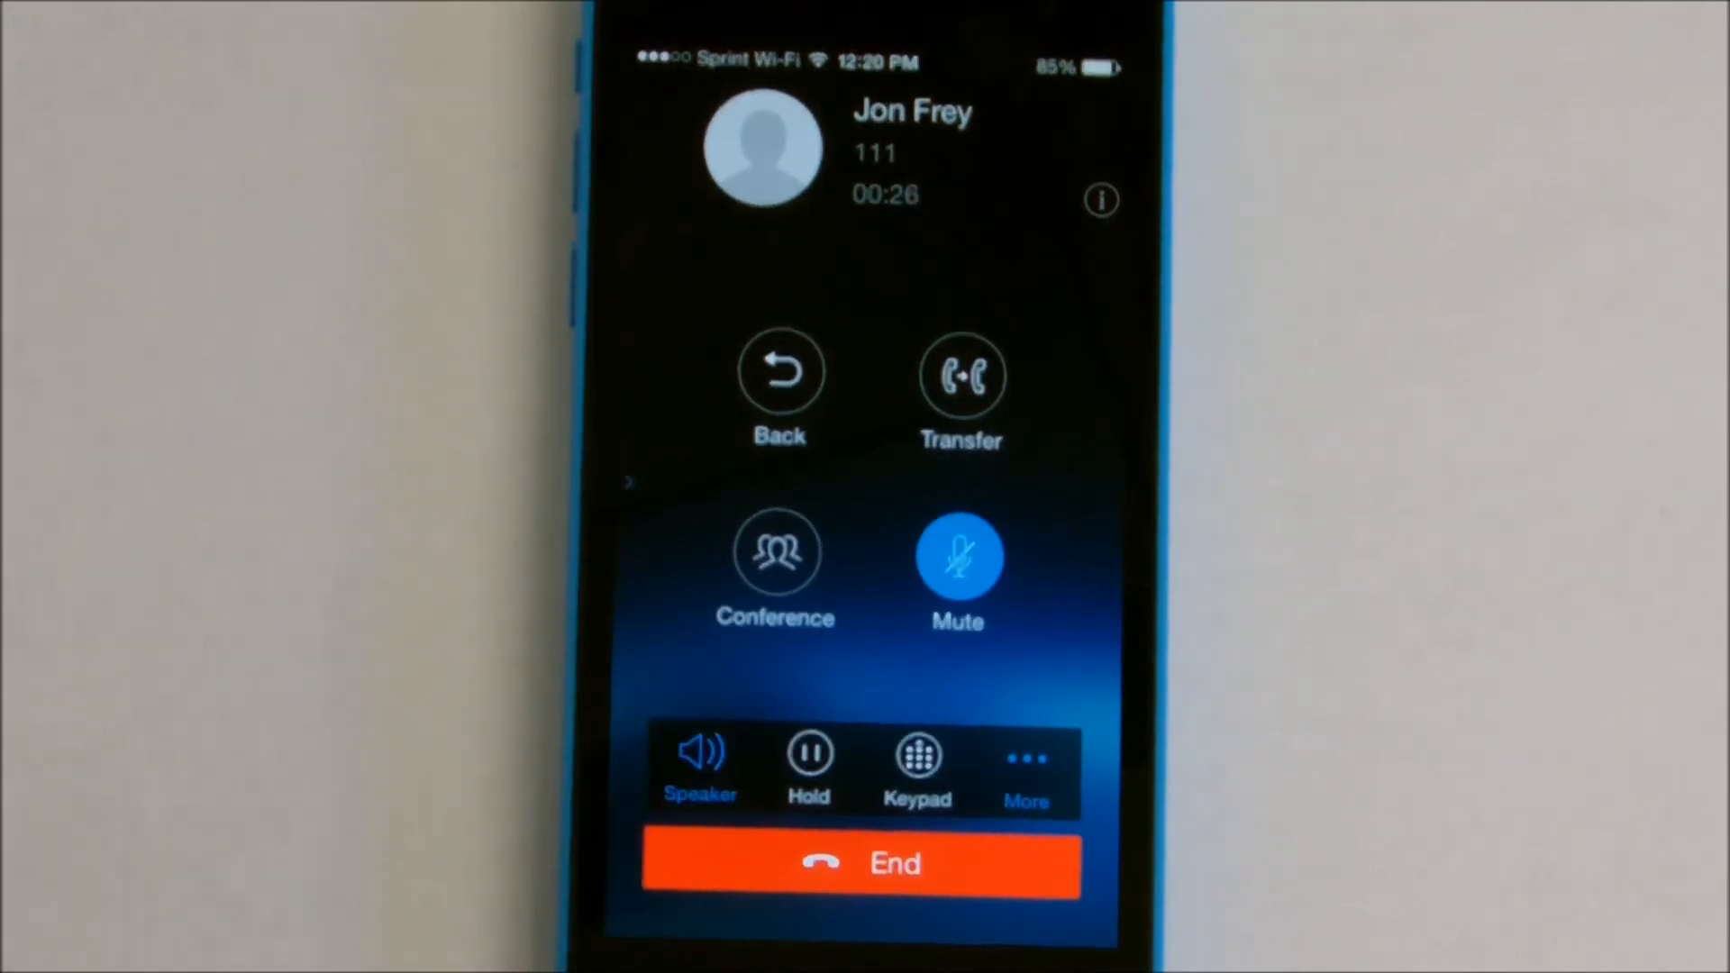
left_click(807, 767)
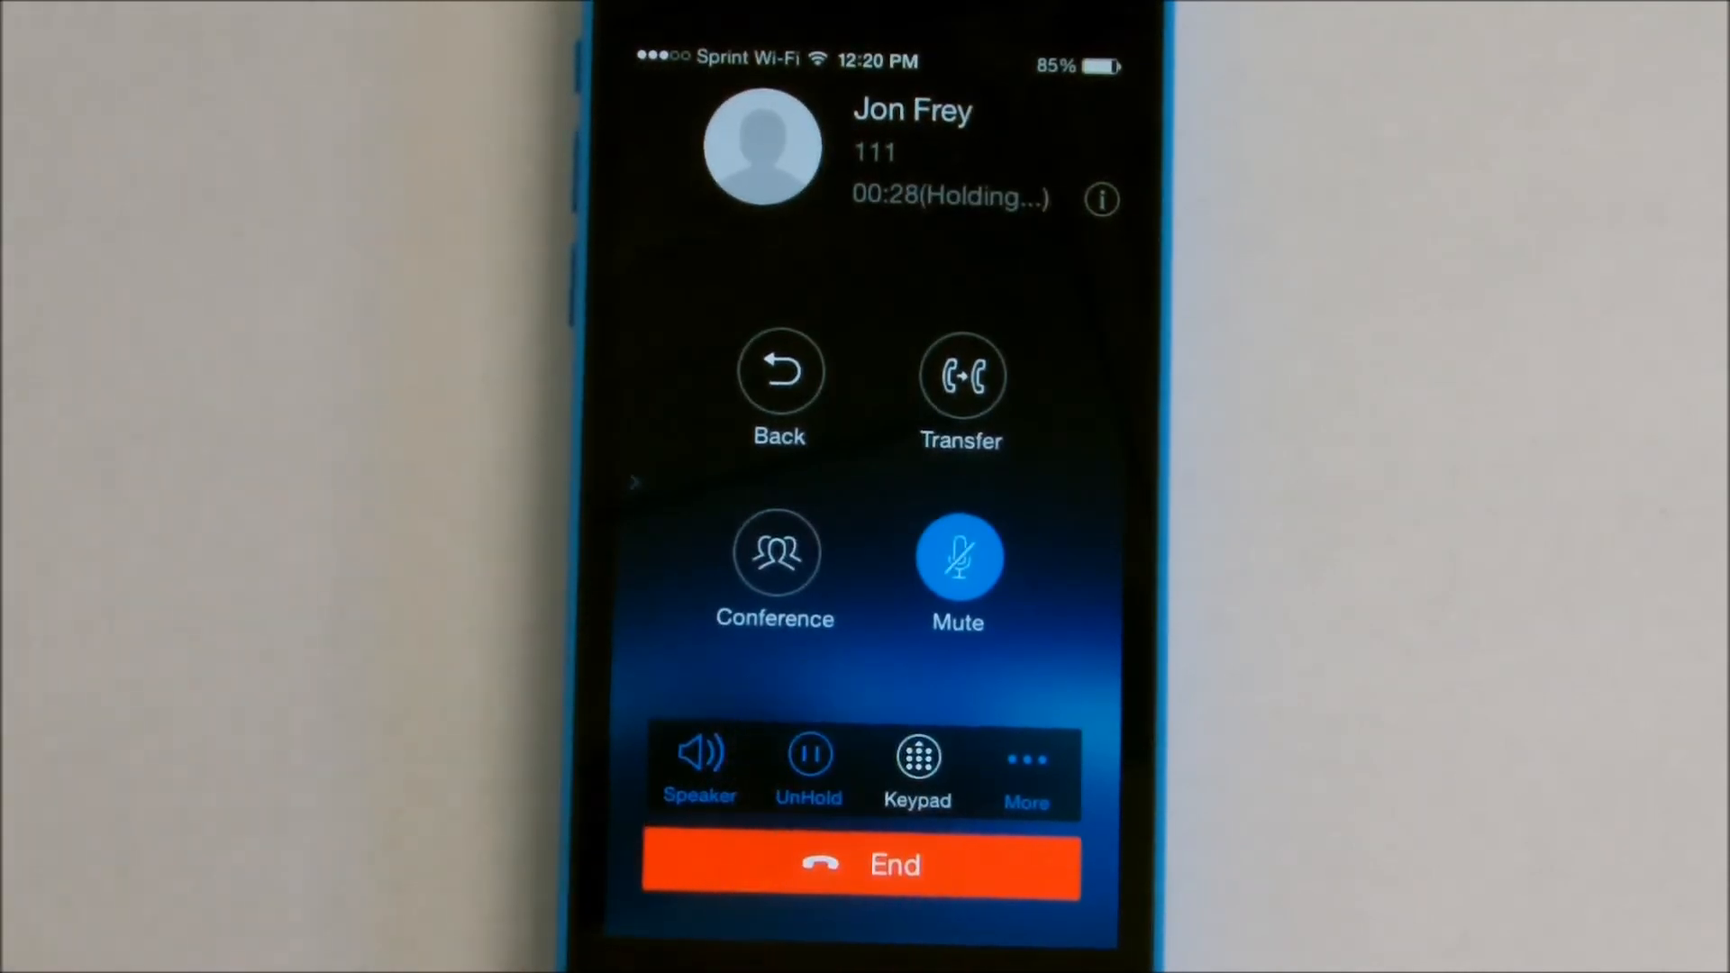
left_click(808, 769)
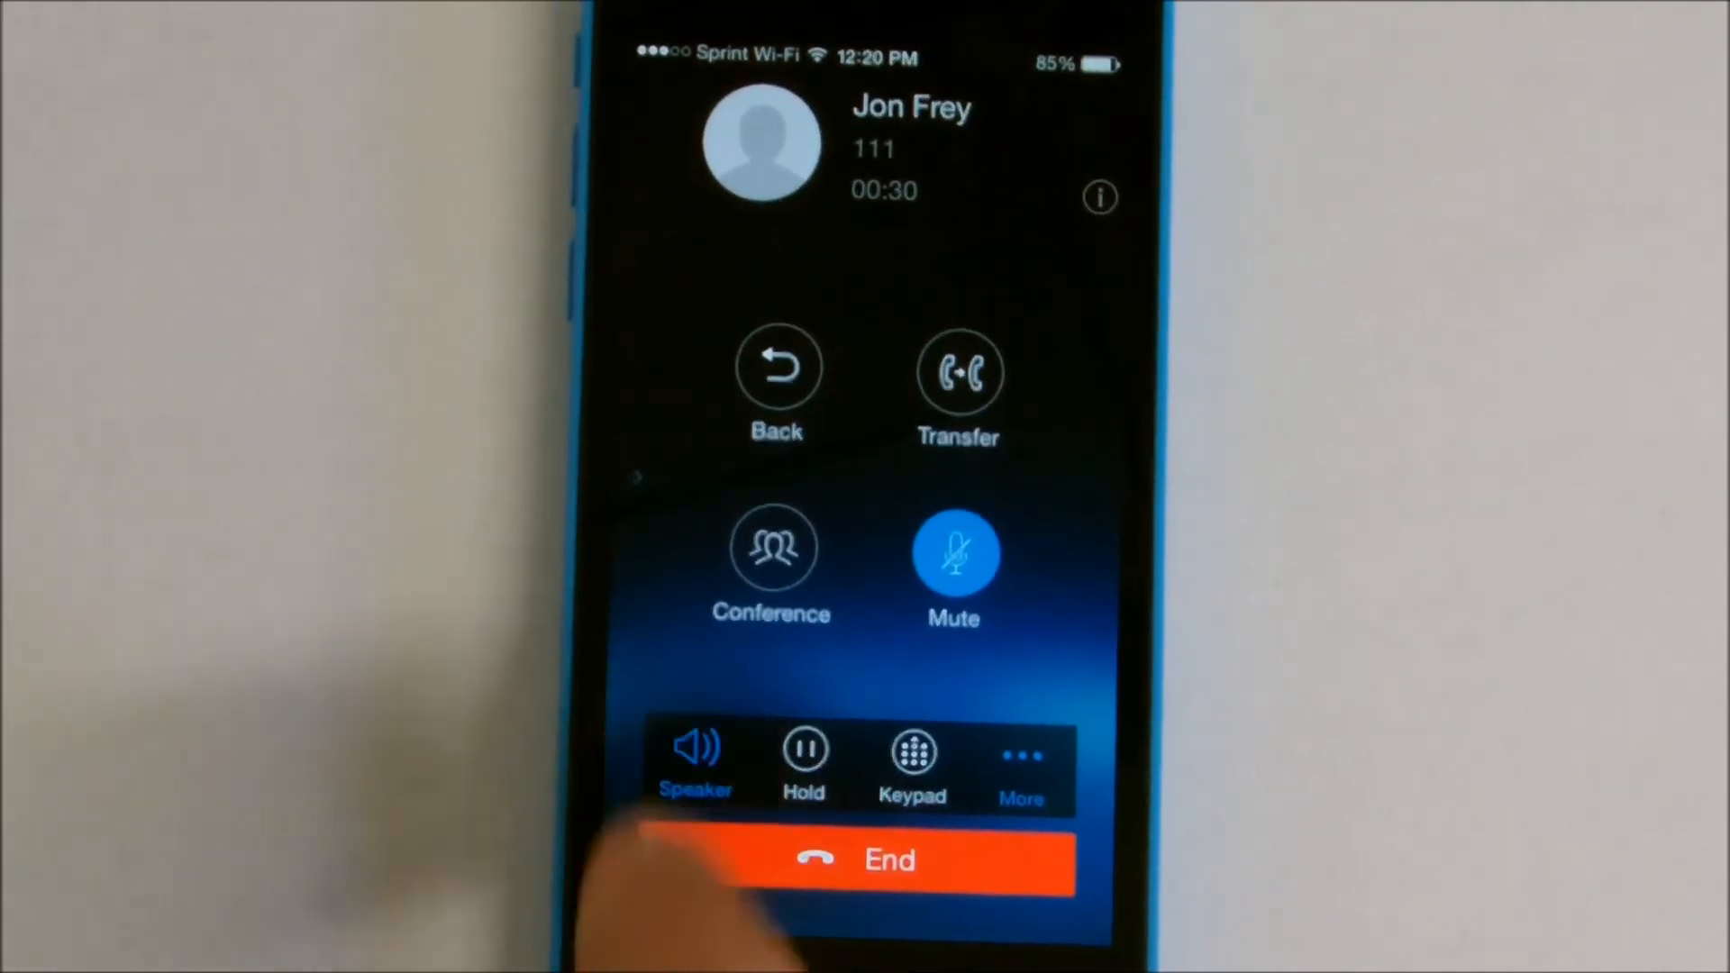